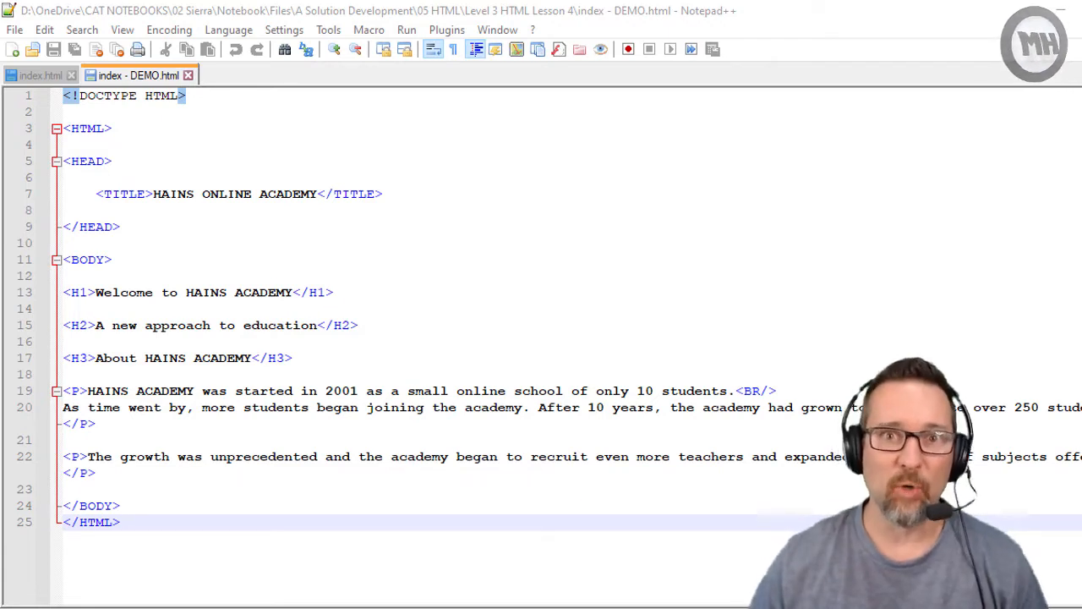
pyautogui.moveTo(350, 325)
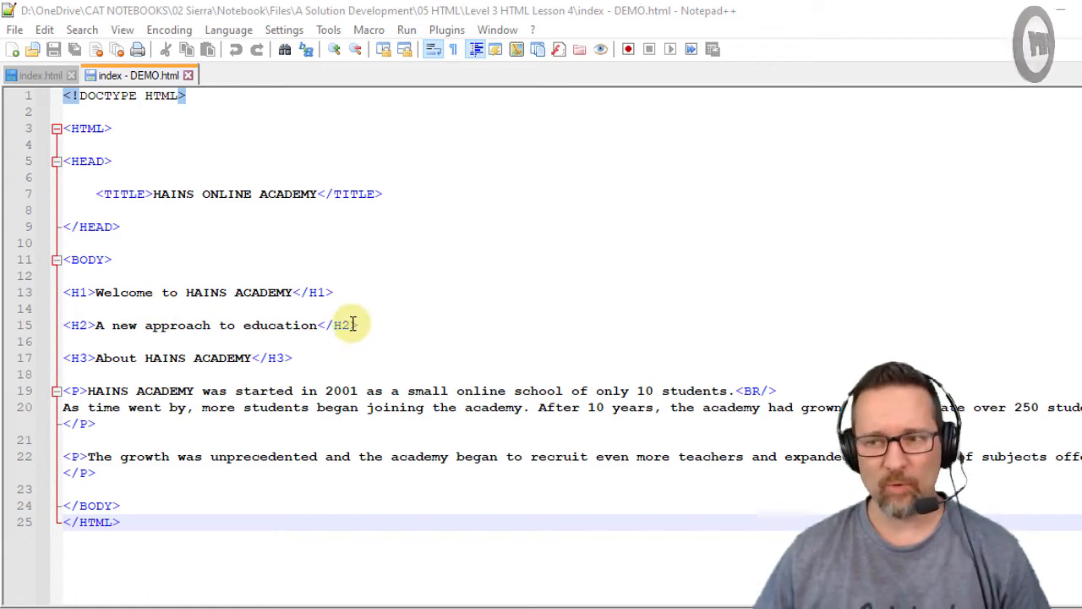
pyautogui.moveTo(279, 420)
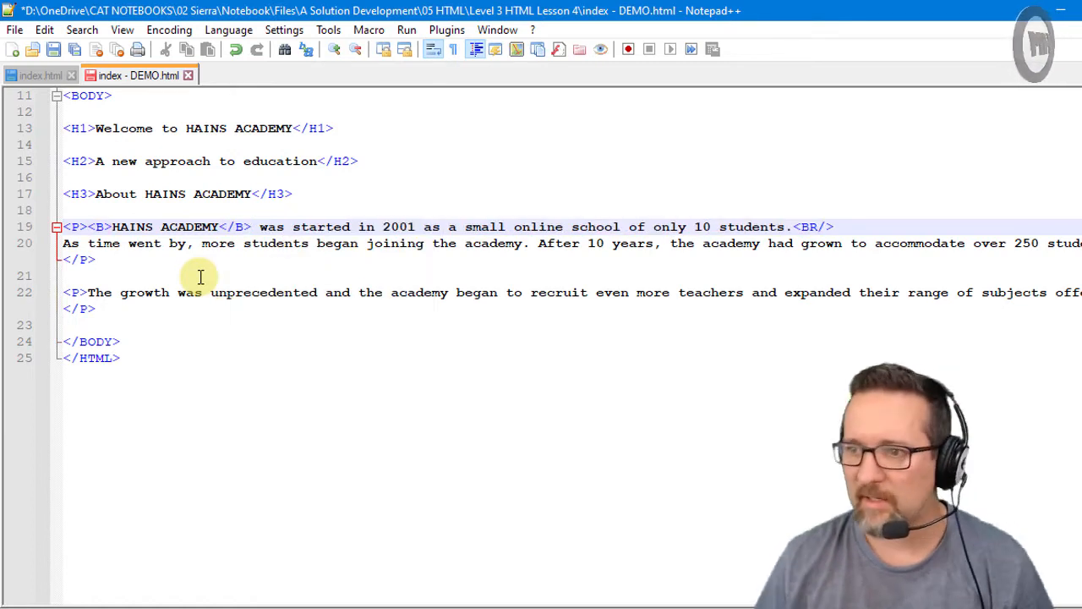
# Step: Wrap HAINS ACADEMY at the start of the first paragraph in <B></B> tags
pyautogui.click(85, 227)
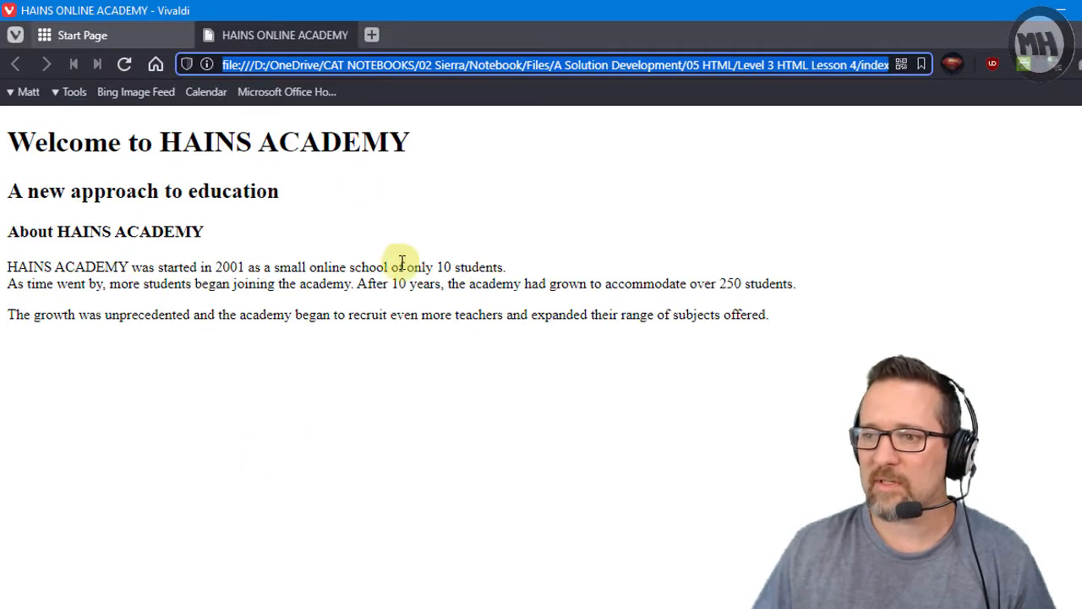
# Step: Reload the index page in Vivaldi to see HAINS ACADEMY rendered bold
pyautogui.click(125, 65)
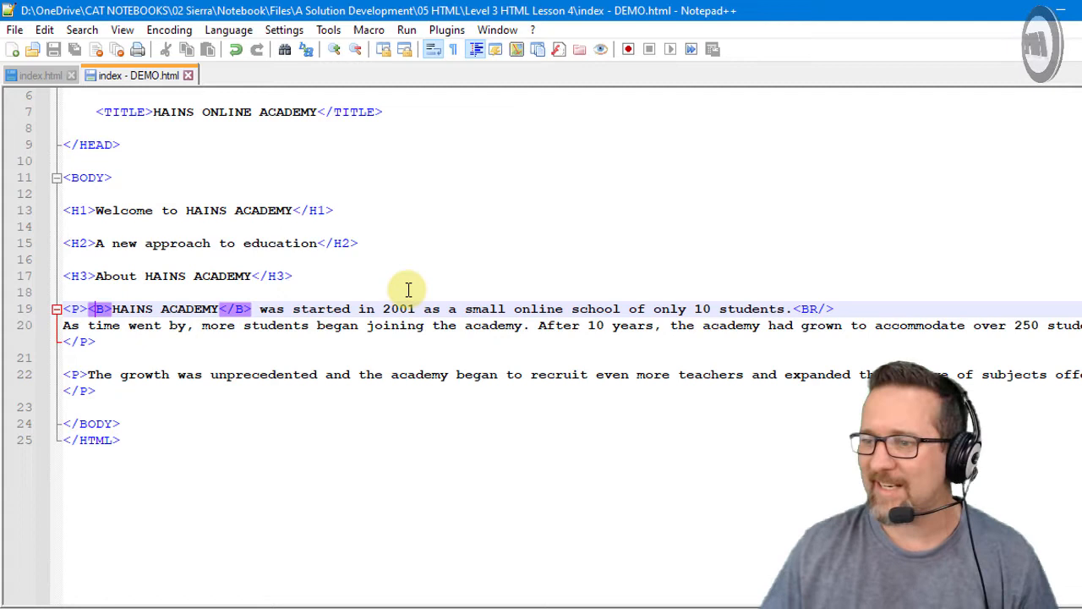
pyautogui.moveTo(456, 272)
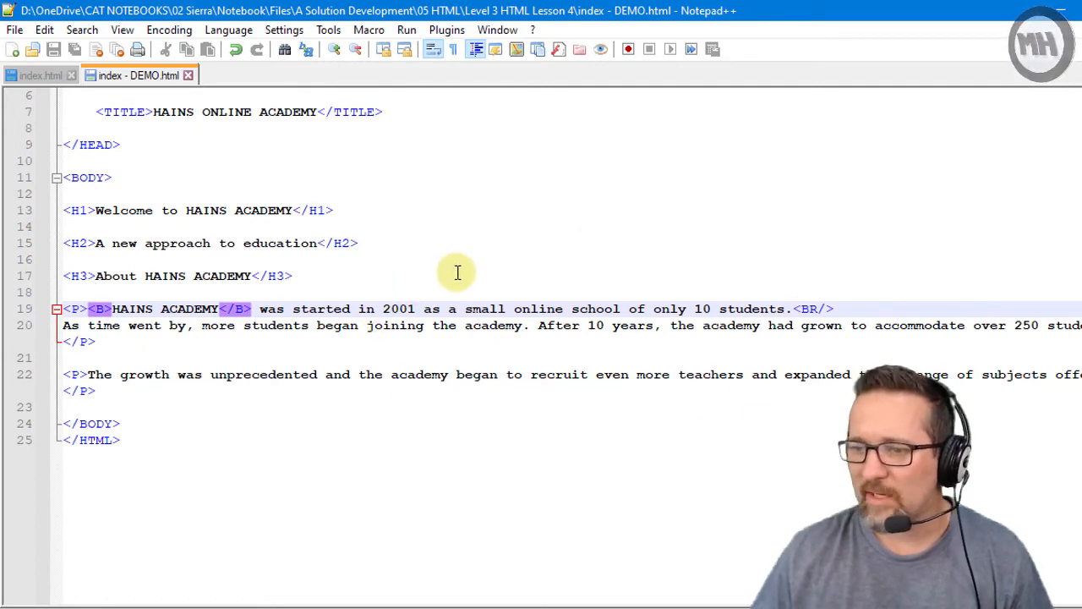
pyautogui.moveTo(460, 376)
pyautogui.write('<')
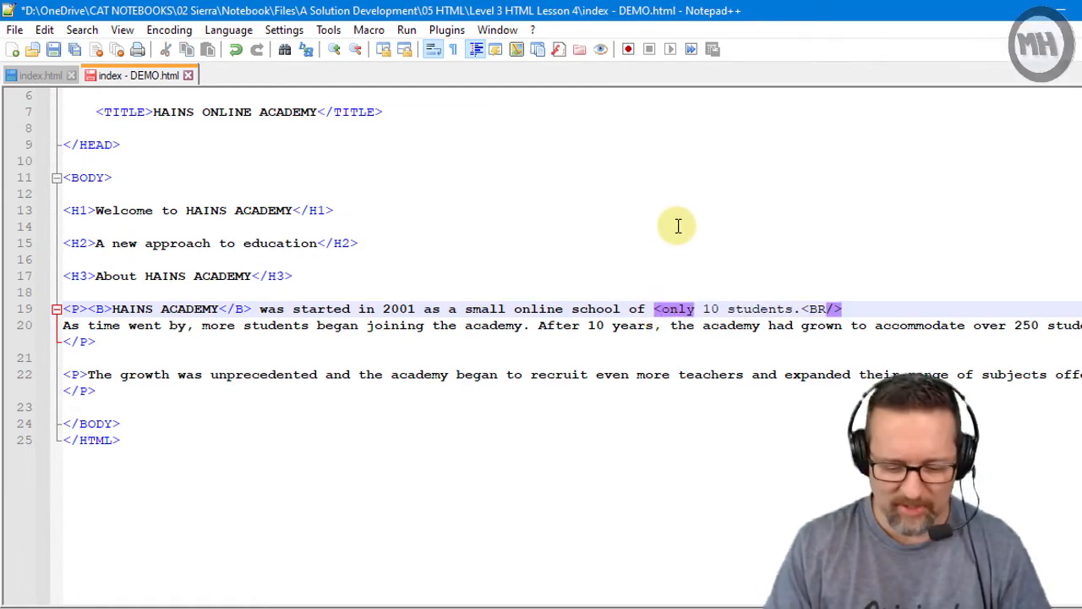
# Step: Wrap the phrase 'only 10 students' on line 19 in <U></U> tags
pyautogui.write('U>')
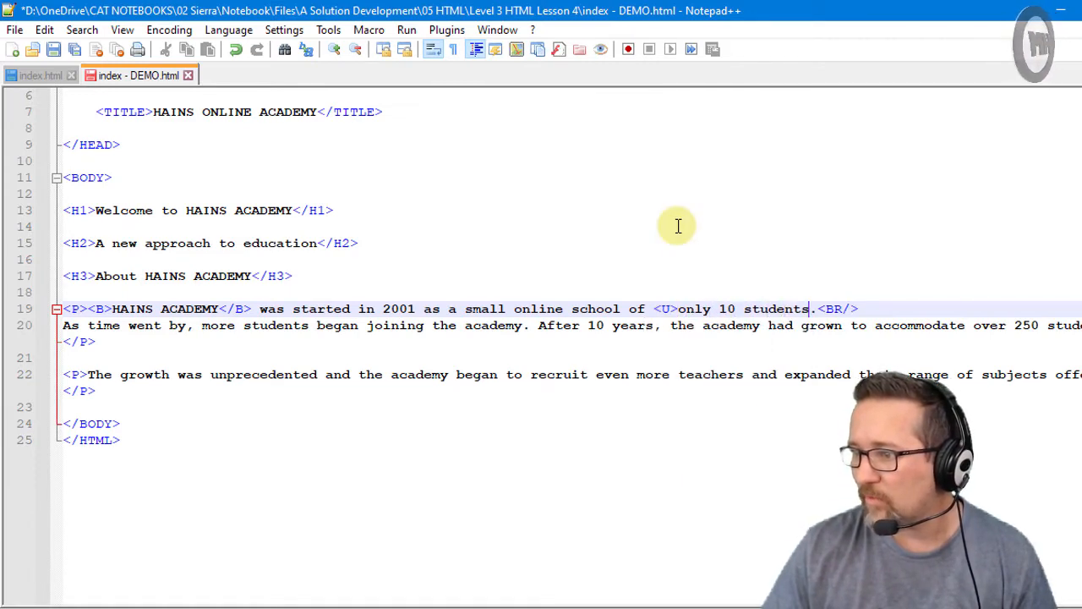
pyautogui.write('/U')
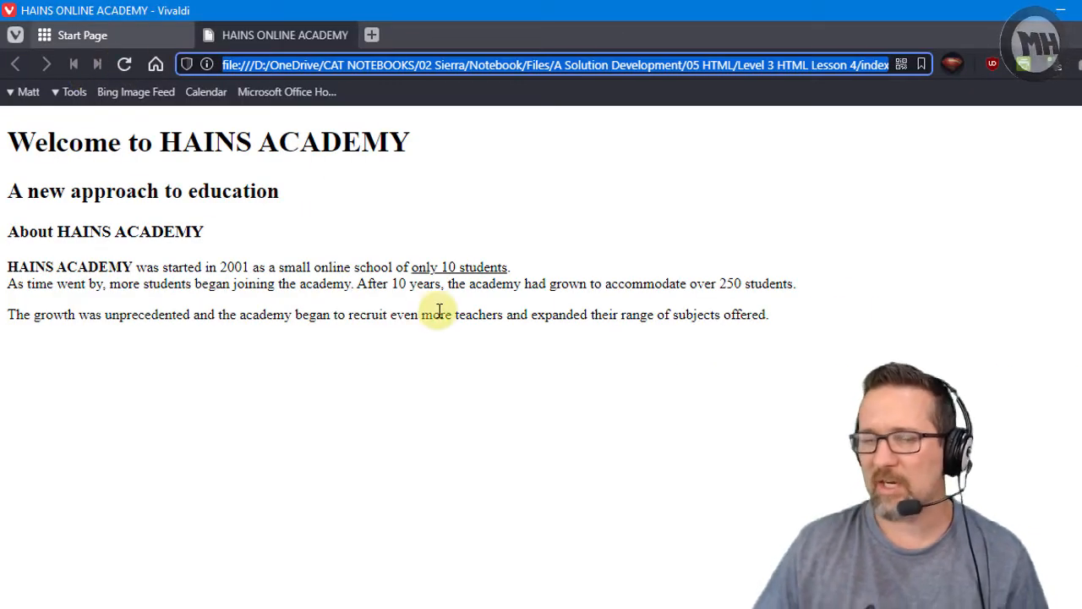
pyautogui.moveTo(315, 296)
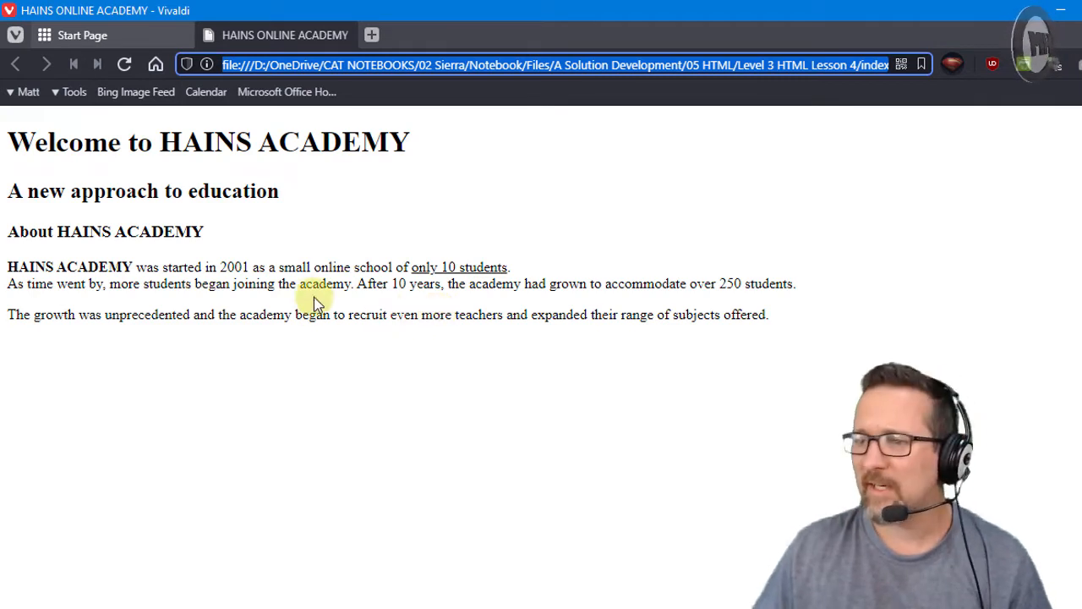
pyautogui.moveTo(437, 267)
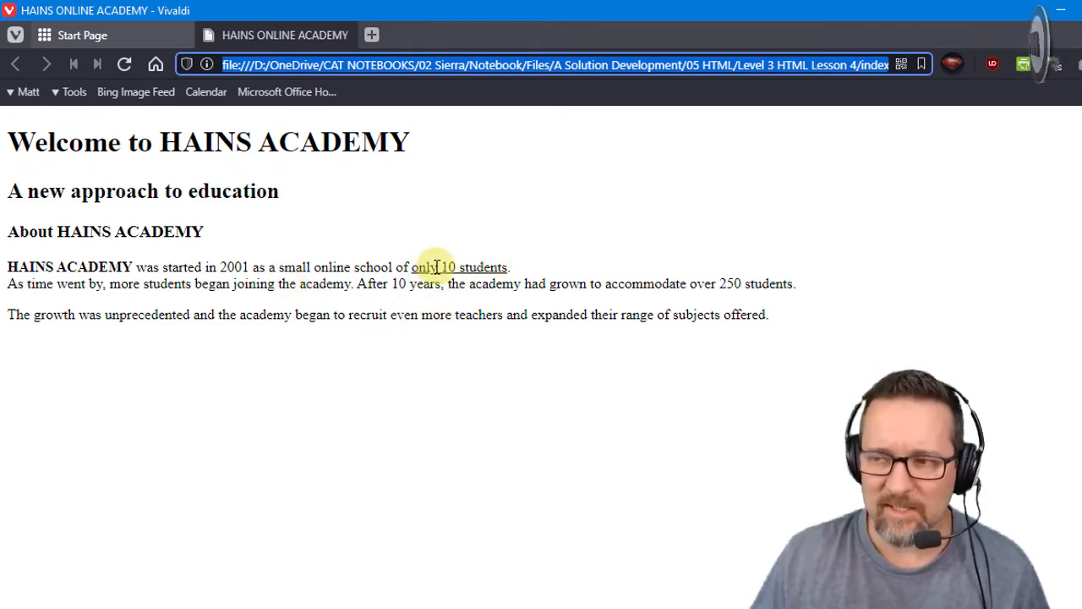
pyautogui.moveTo(279, 110)
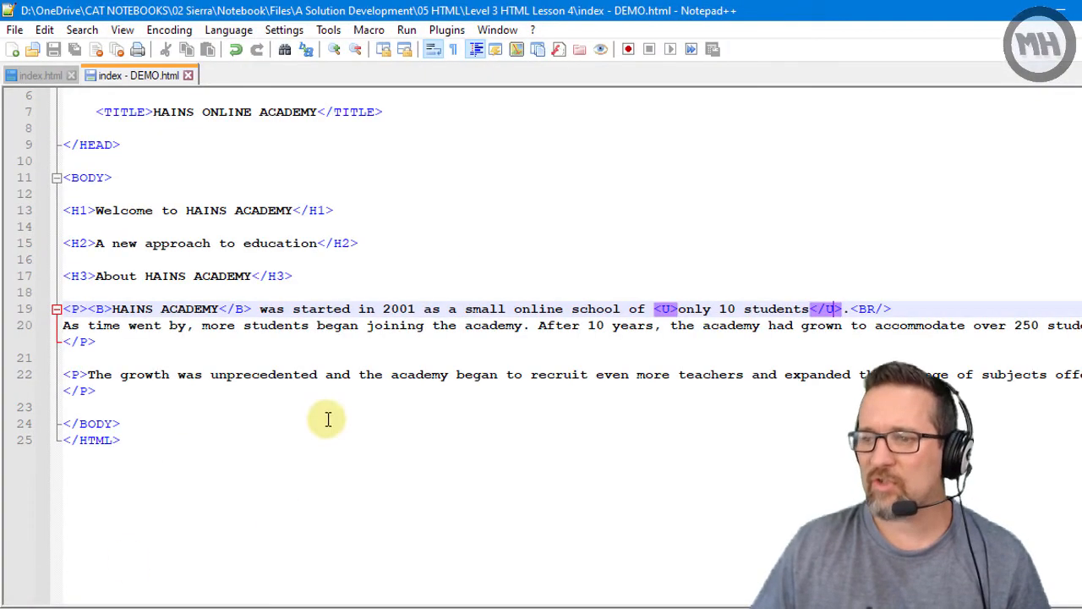
pyautogui.moveTo(386, 406)
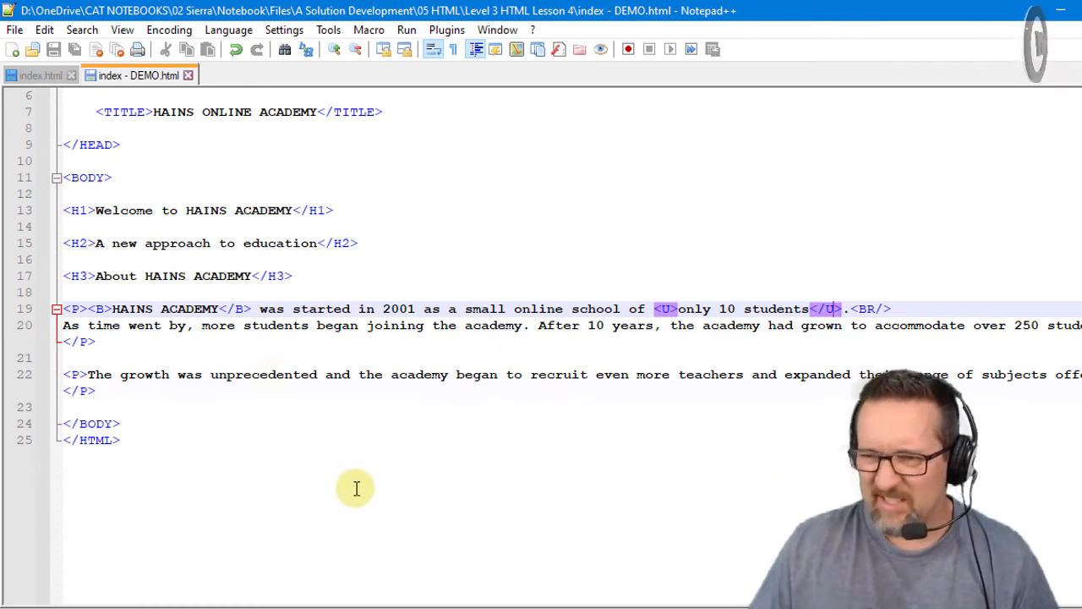
# Step: Wrap the word 'unprecedented' on line 22 in <I></I> tags
pyautogui.doubleClick(263, 375)
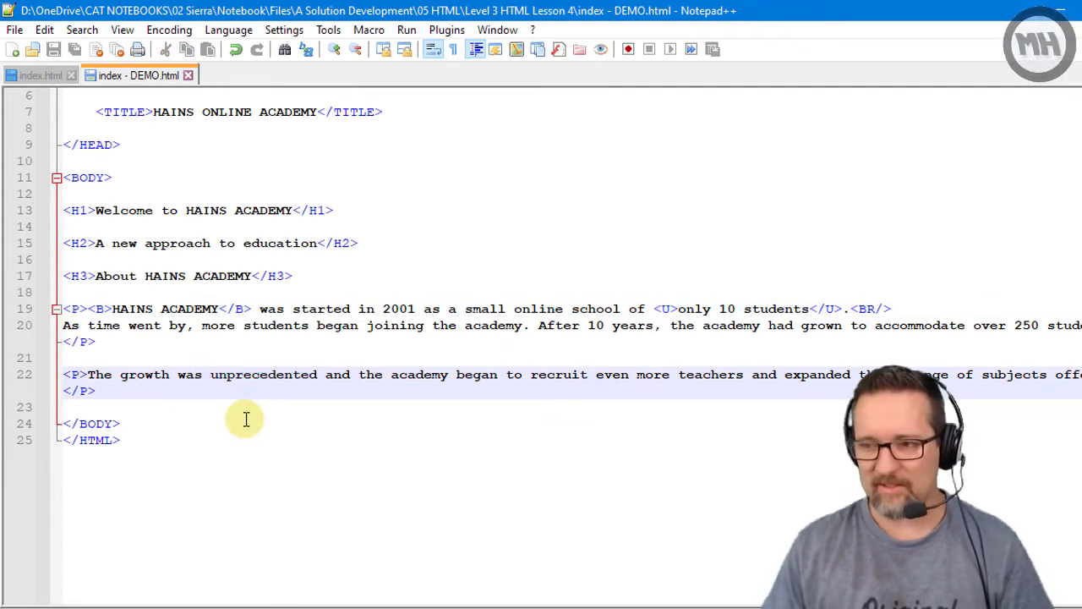
pyautogui.write('<I>')
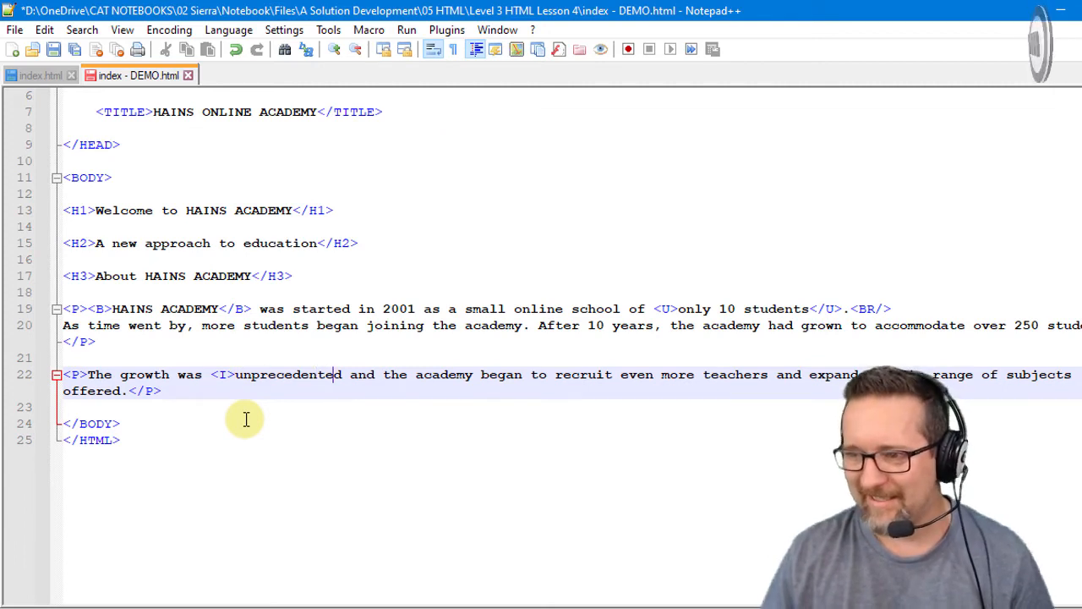
pyautogui.write('</I>')
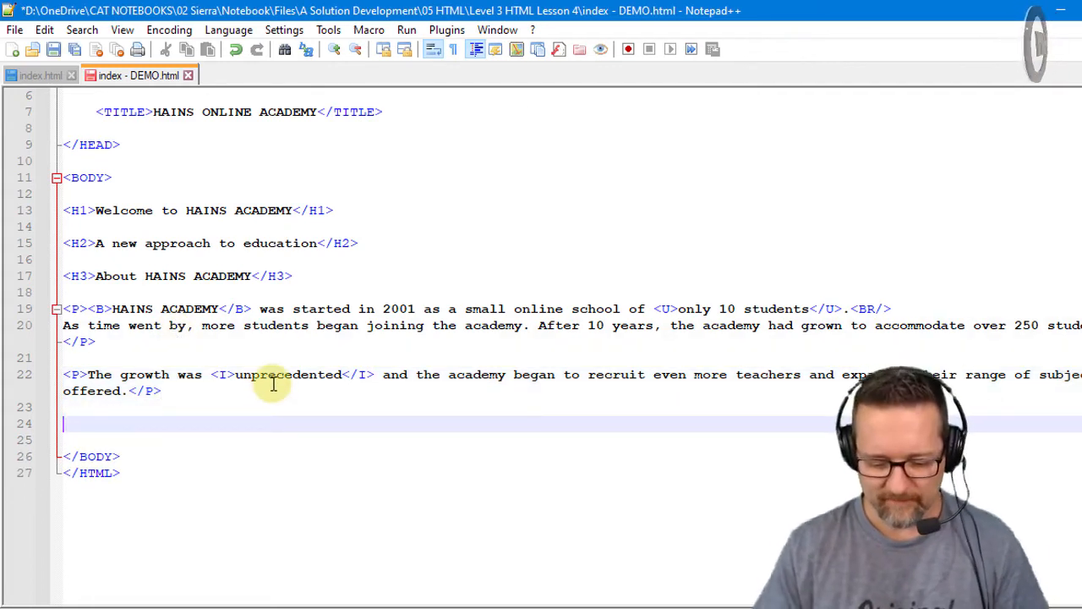
# Step: Add an <HR/> horizontal rule on a new line after the second </P>
pyautogui.write('<H')
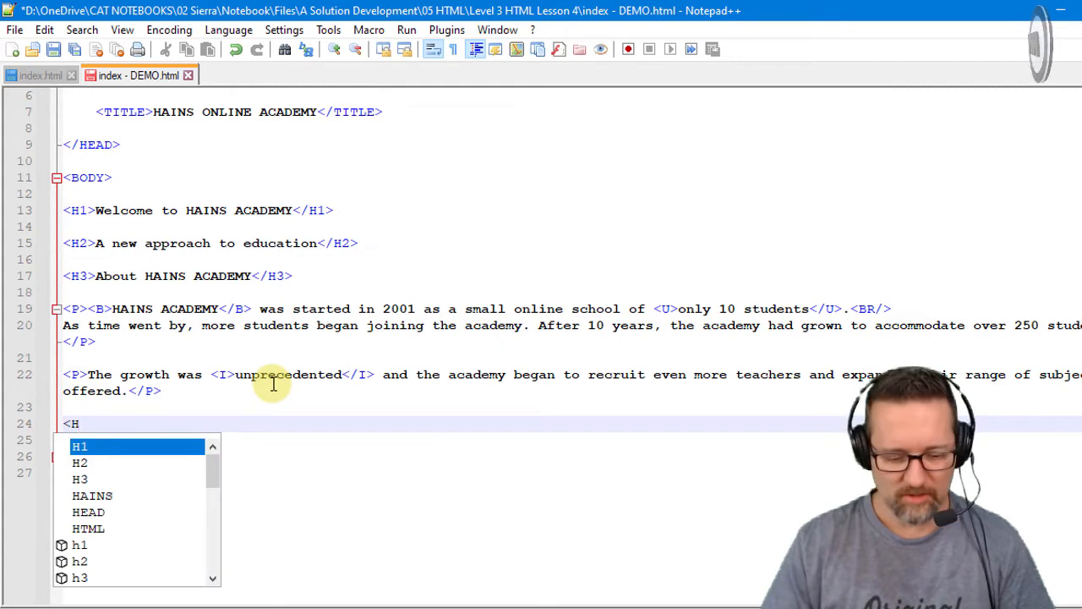
pyautogui.write('R/>')
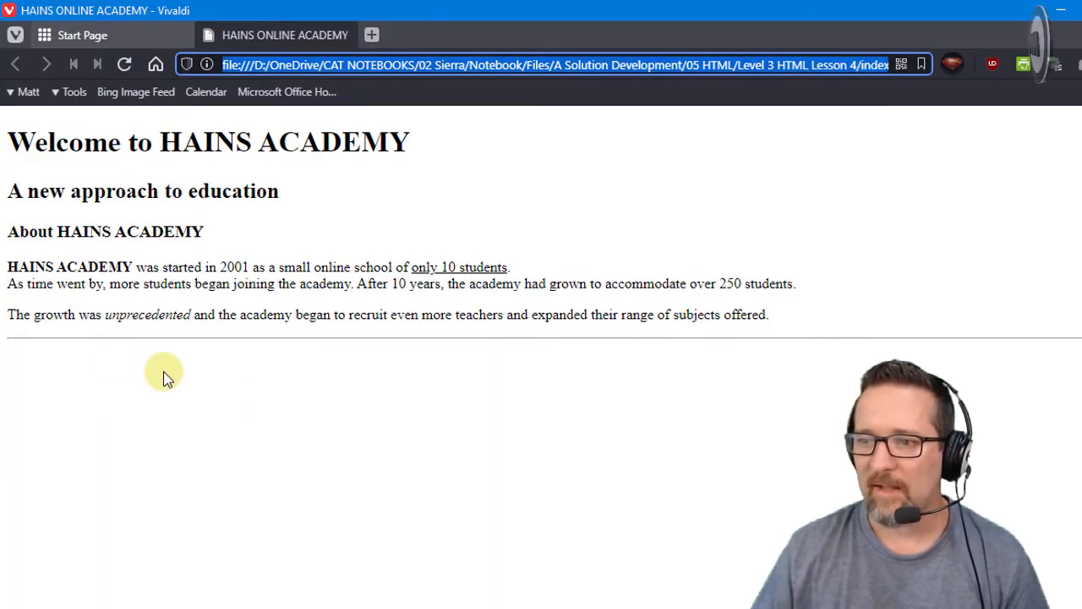
pyautogui.moveTo(860, 325)
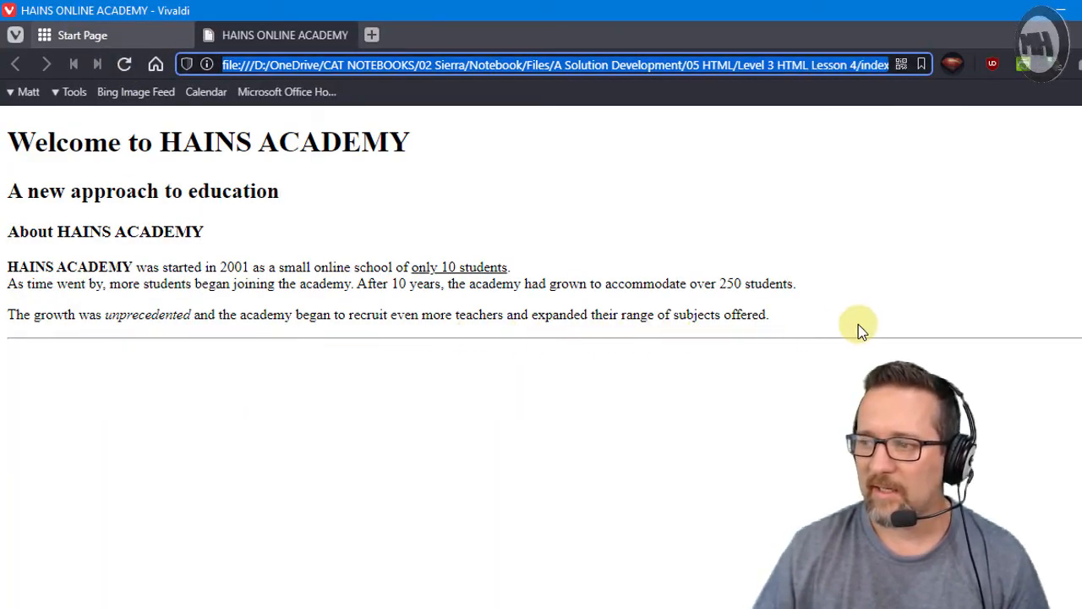